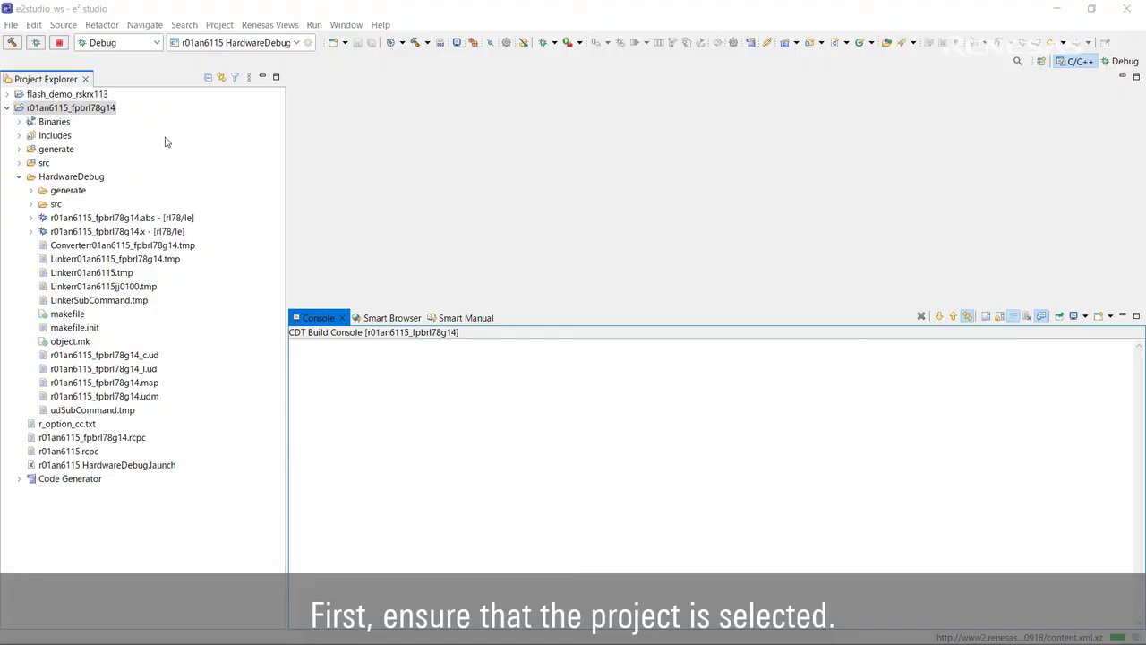
Bring up the C/C++ project settings for r01an6115_fpbrl78g14 from Project Explorer
left_click(71, 107)
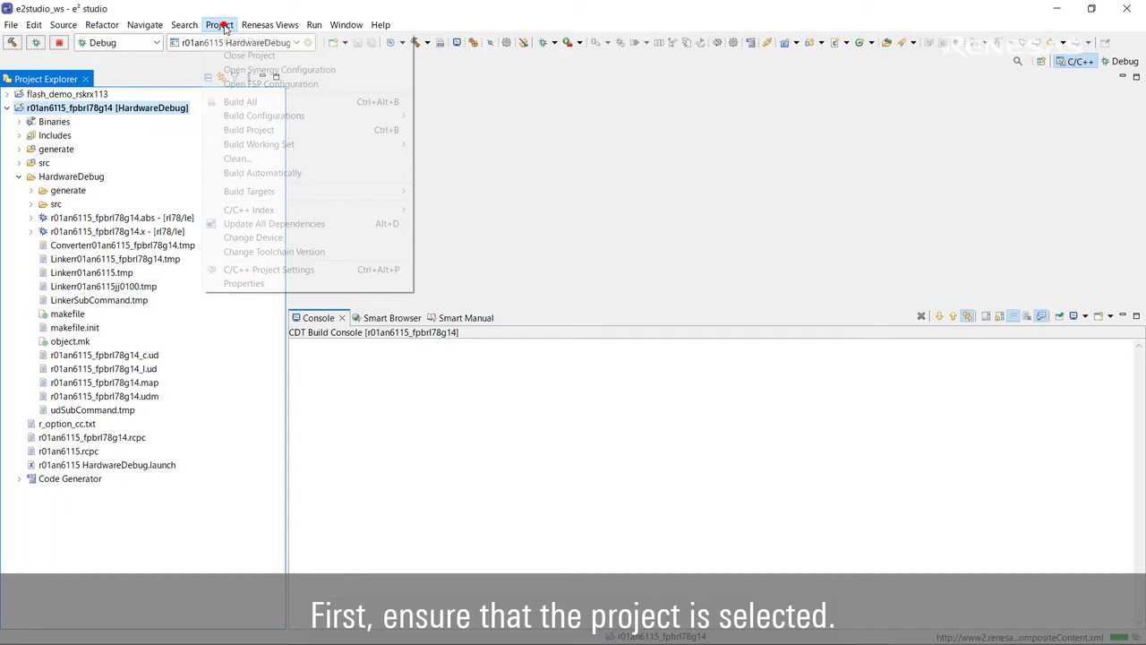
mouse_move(269, 270)
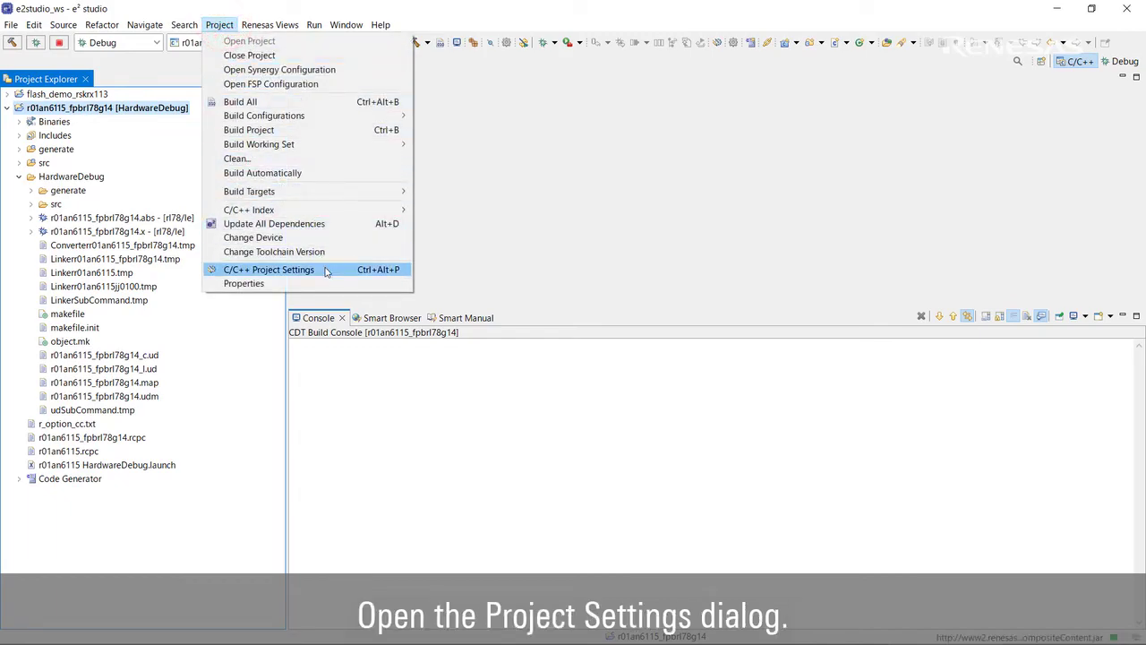
left_click(269, 270)
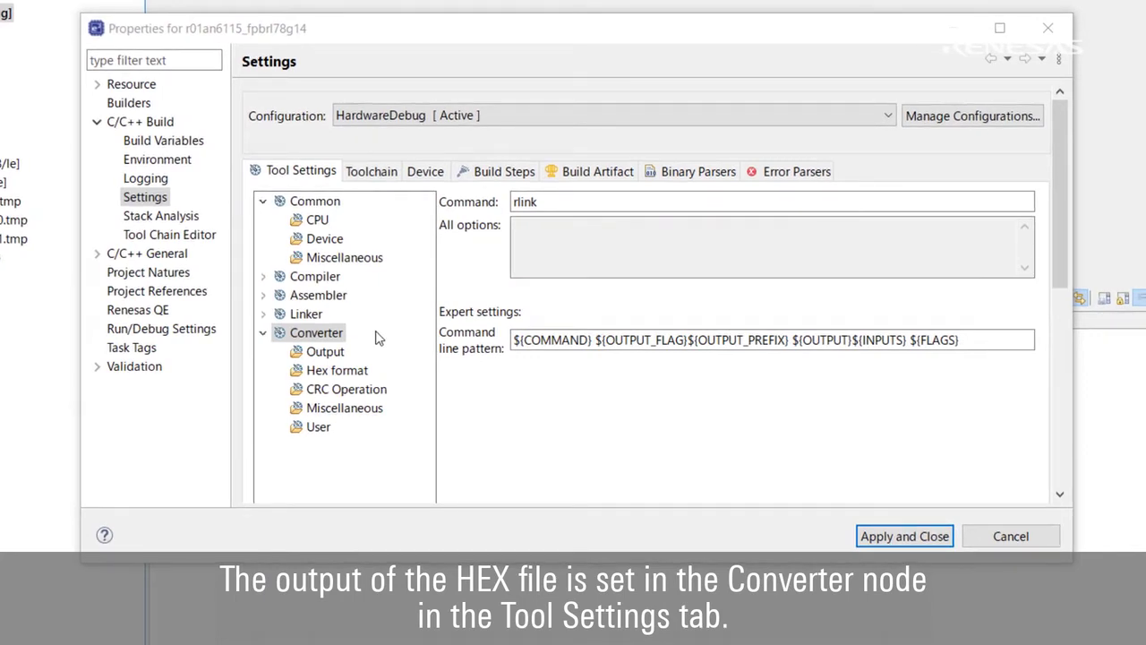
Enable converter hex file output with Motorola S-record as the file format
left_click(324, 351)
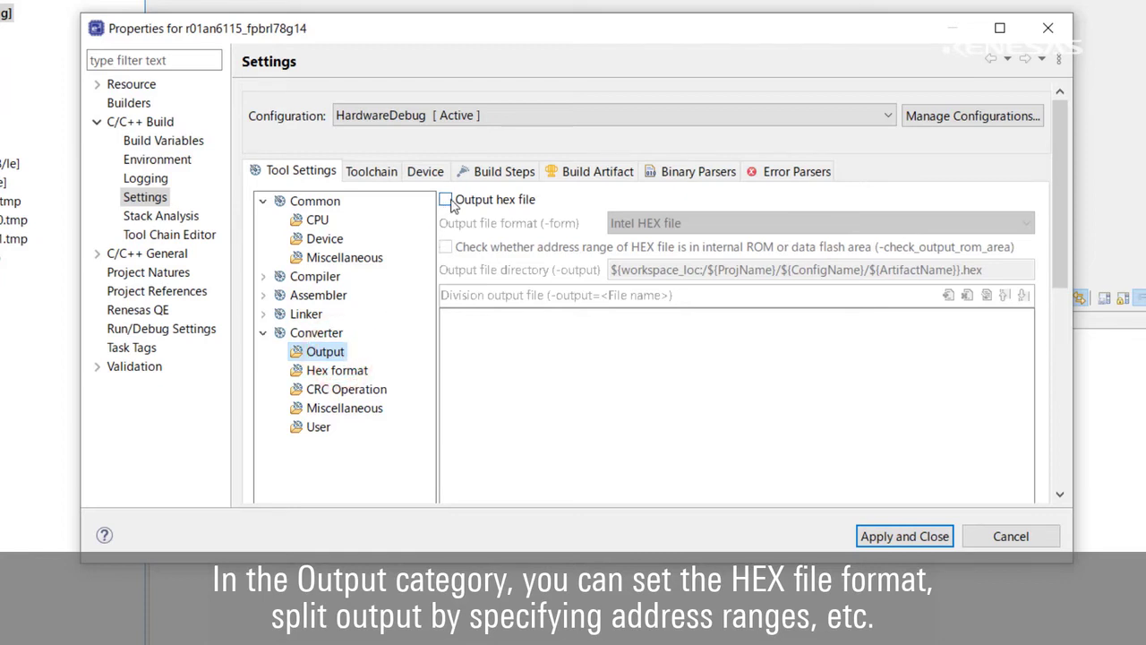
left_click(444, 198)
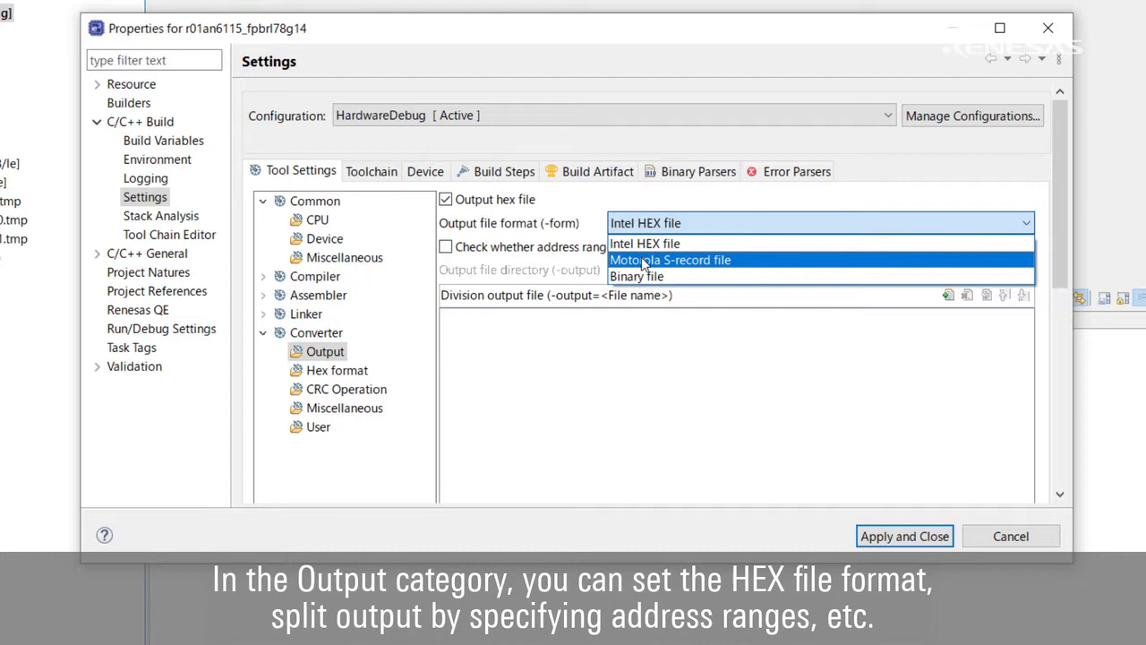
left_click(669, 260)
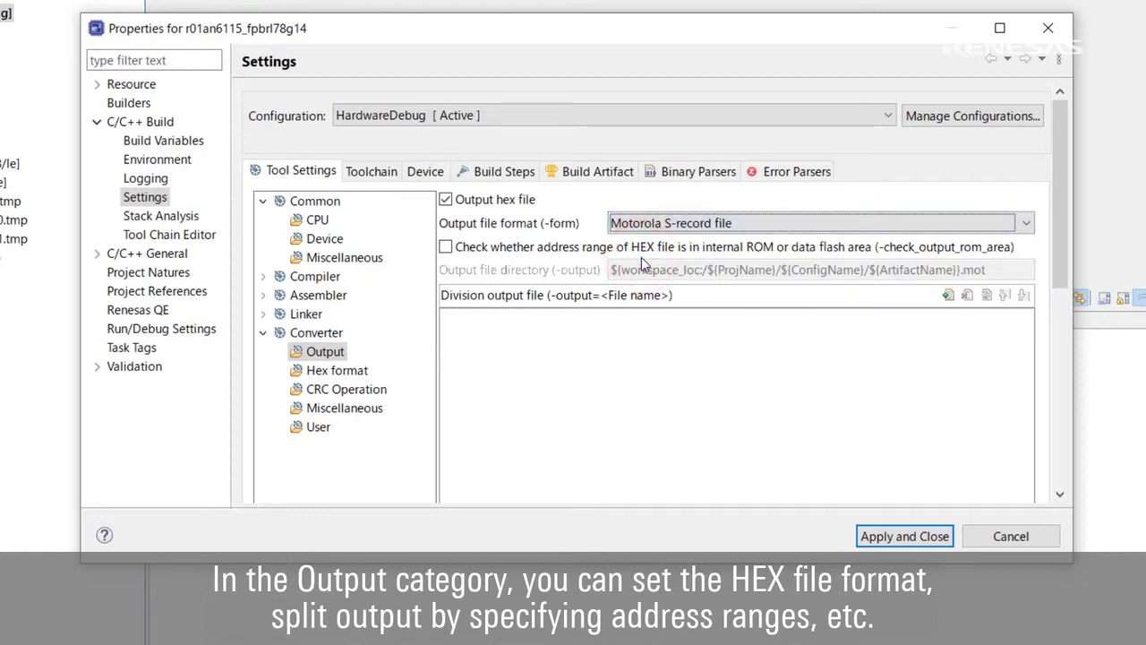
mouse_move(737, 301)
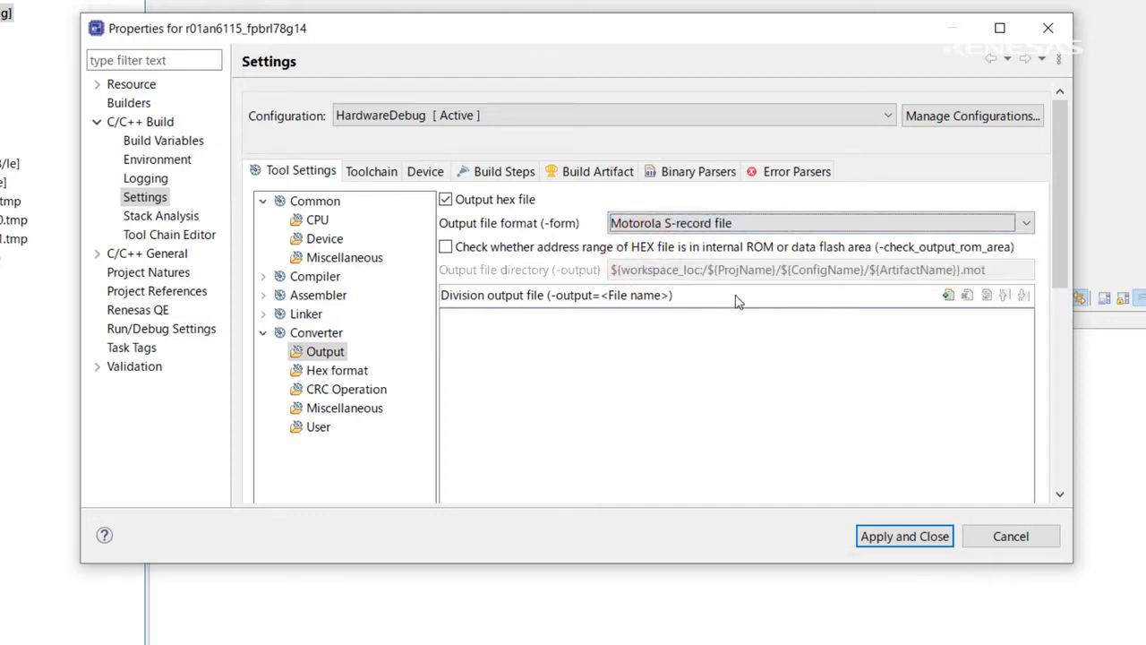
Add a division output file entry TEST.mot=200-2ff and confirm it
left_click(947, 295)
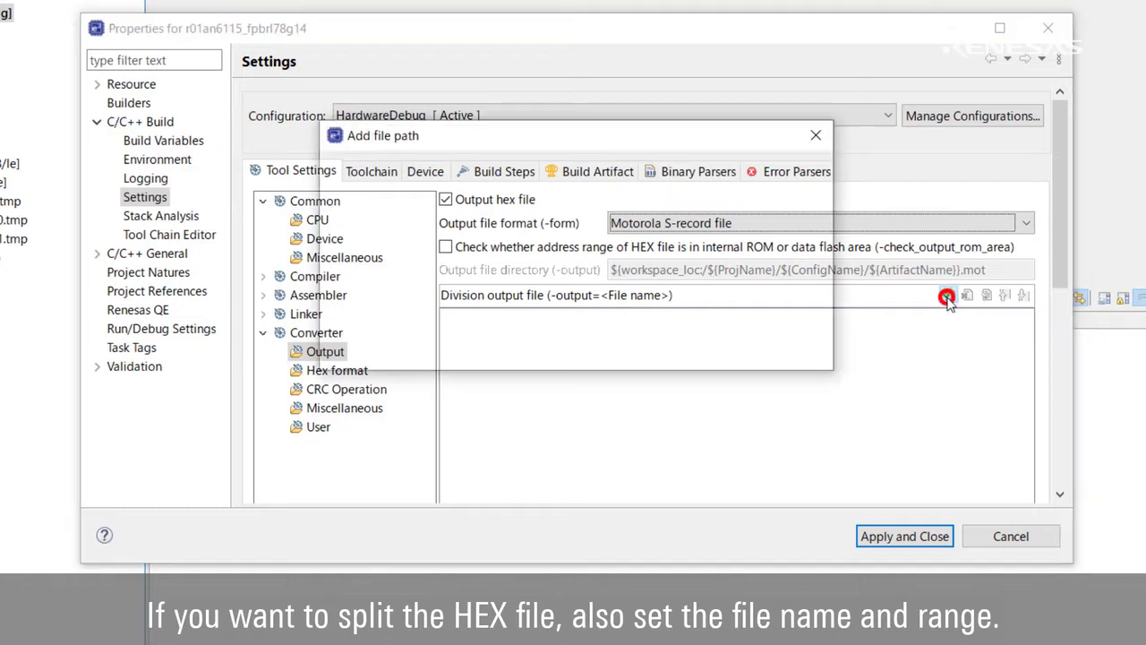
left_click(947, 296)
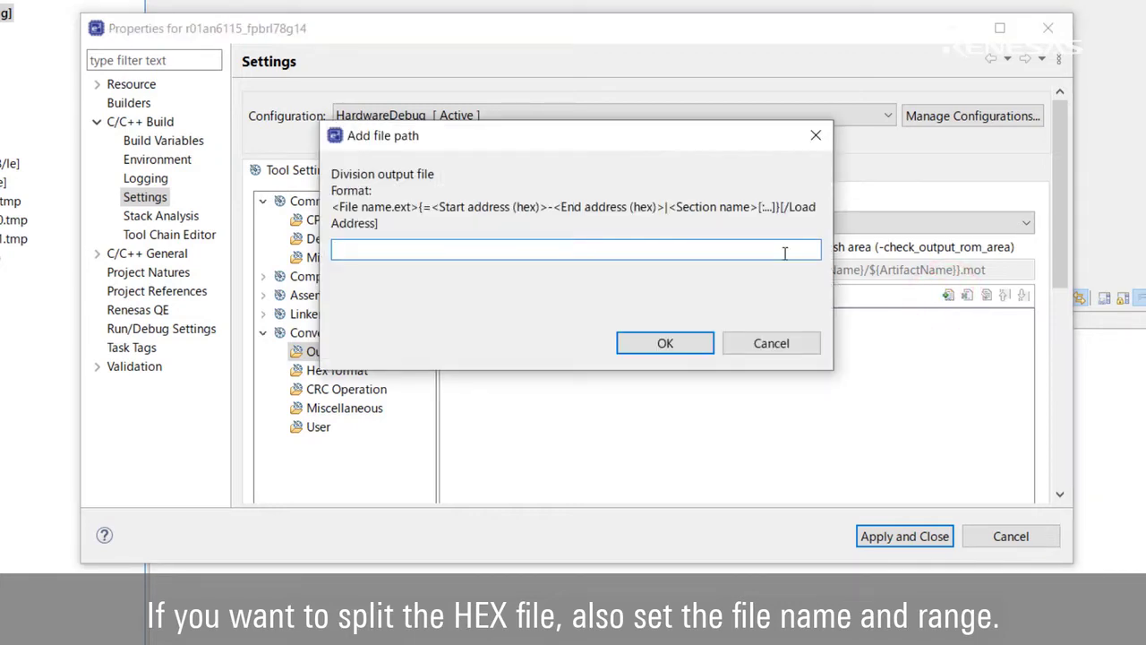
type("TEST.mot=200-2ff")
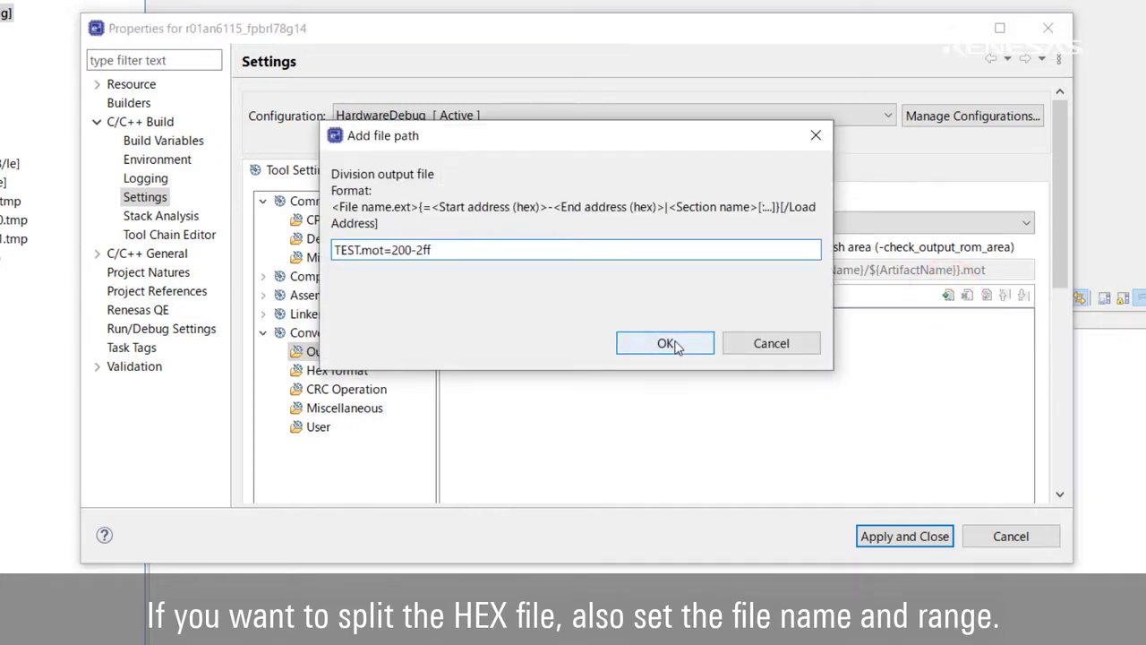
left_click(665, 343)
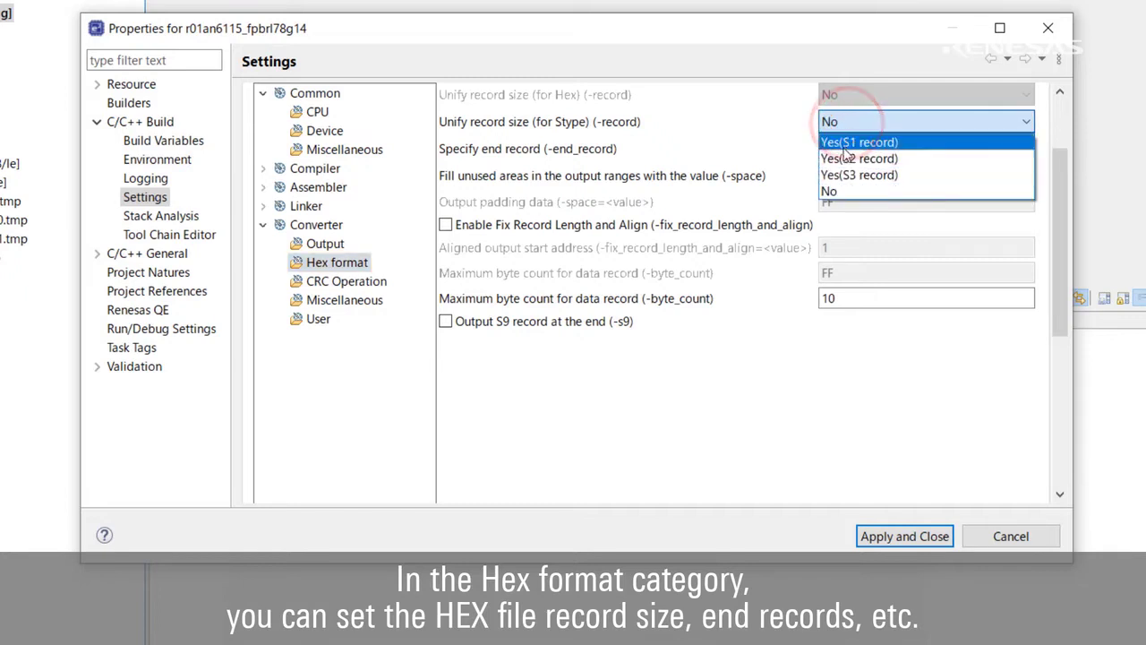
Set Unify record size to Yes(S2 record) and end record to 24-bit Stype
left_click(858, 158)
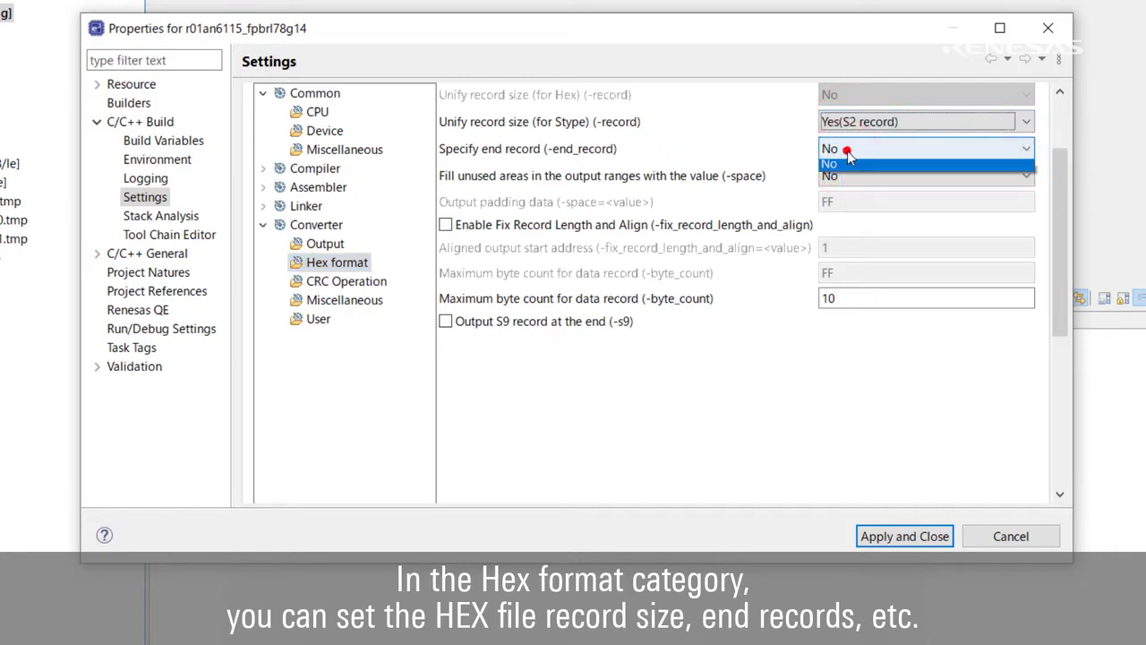
left_click(829, 163)
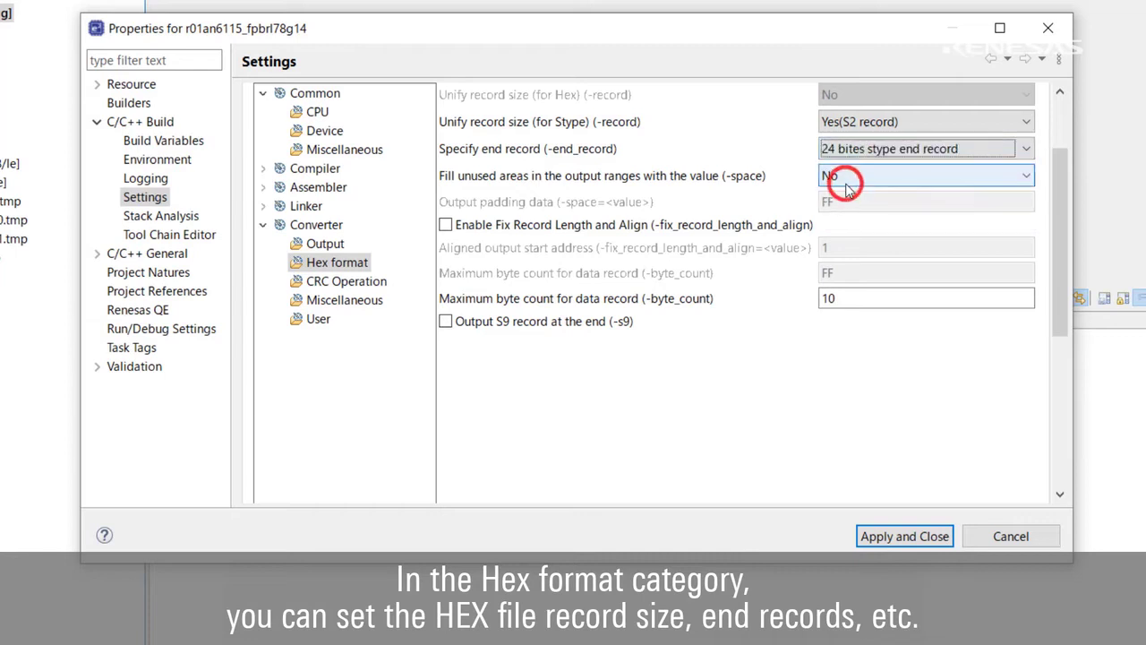
mouse_move(416, 277)
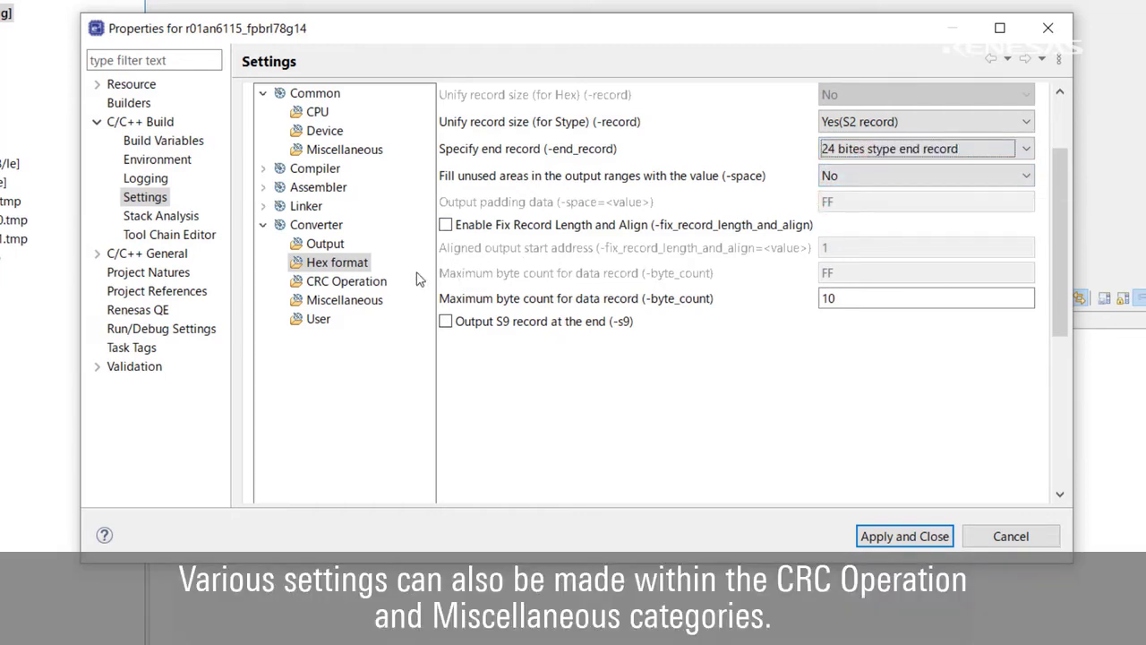
Review CRC Operation and Miscellaneous settings, then apply and close the properties
left_click(346, 281)
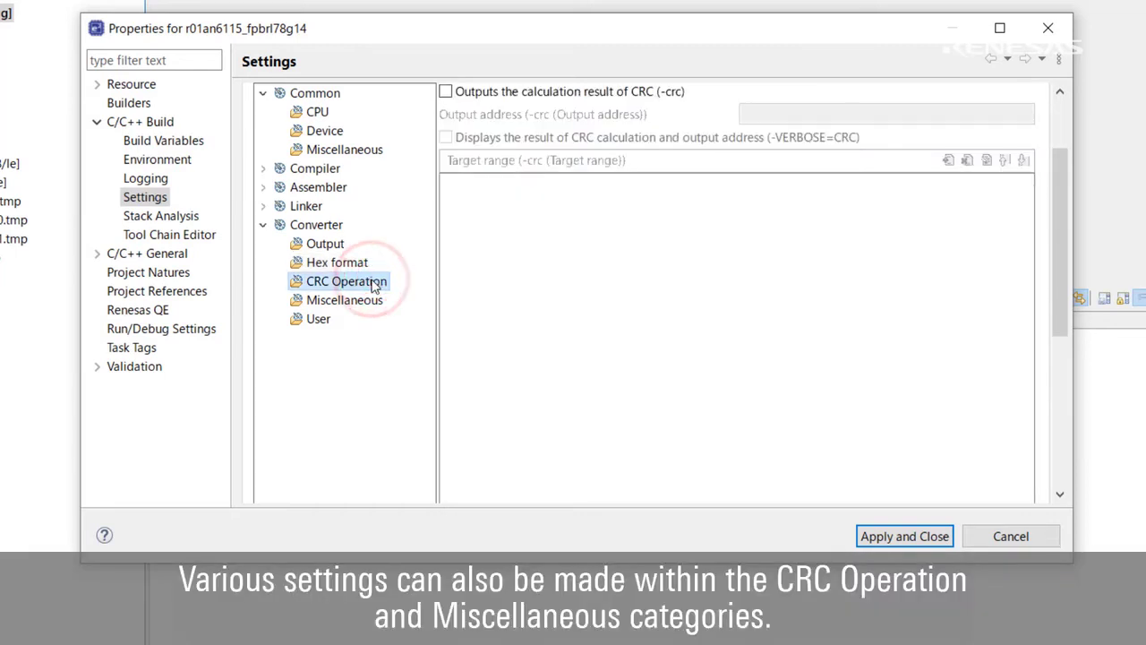
left_click(343, 299)
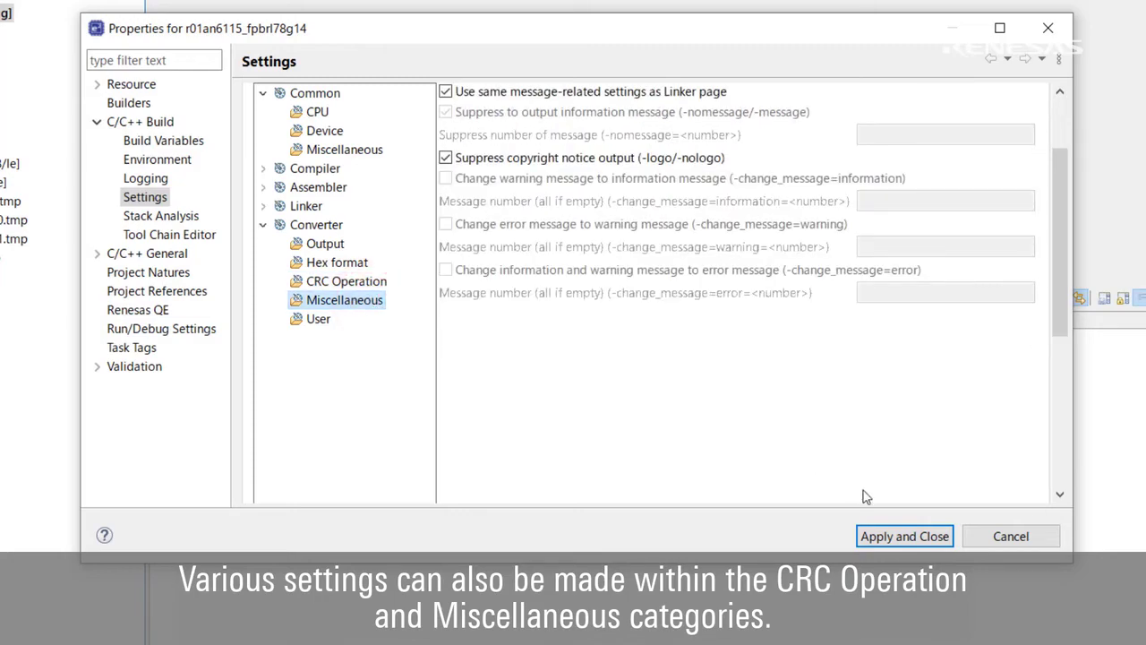
left_click(904, 535)
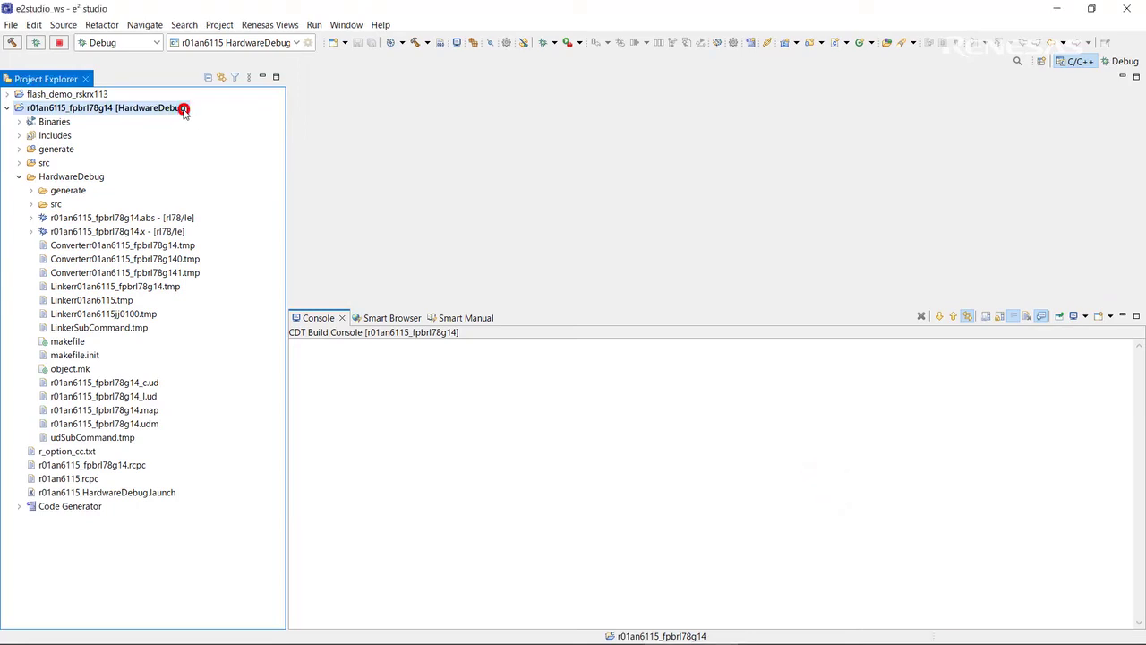
Build the r01an6115_fpbrl78g14 project so the .mot files are generated
left_click(222, 24)
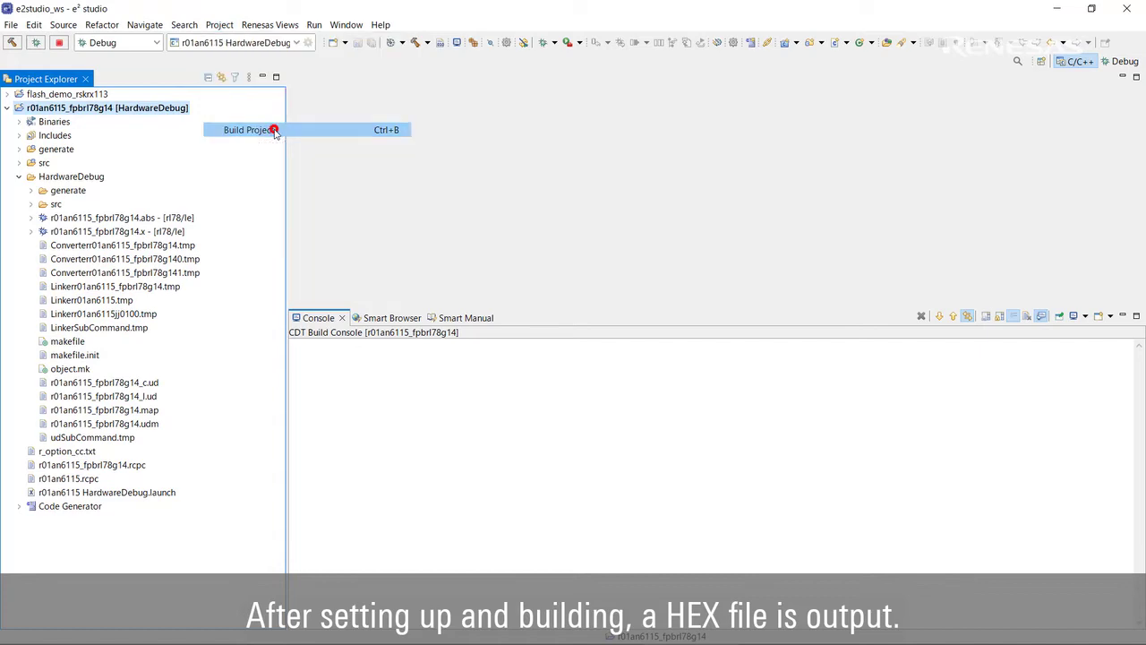
left_click(249, 129)
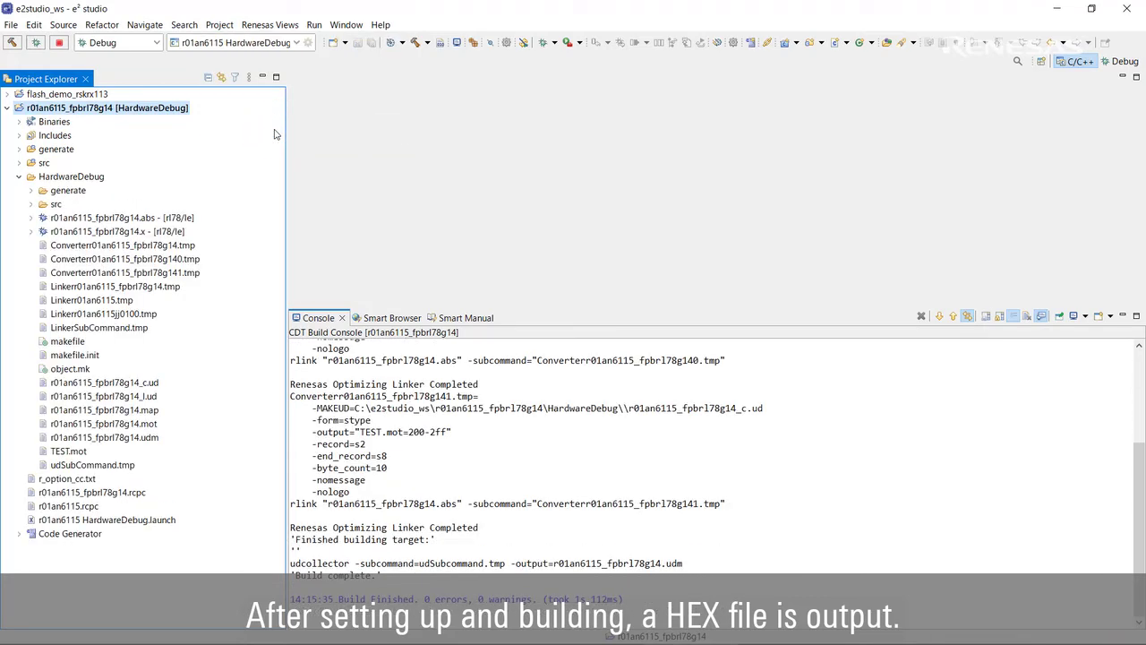